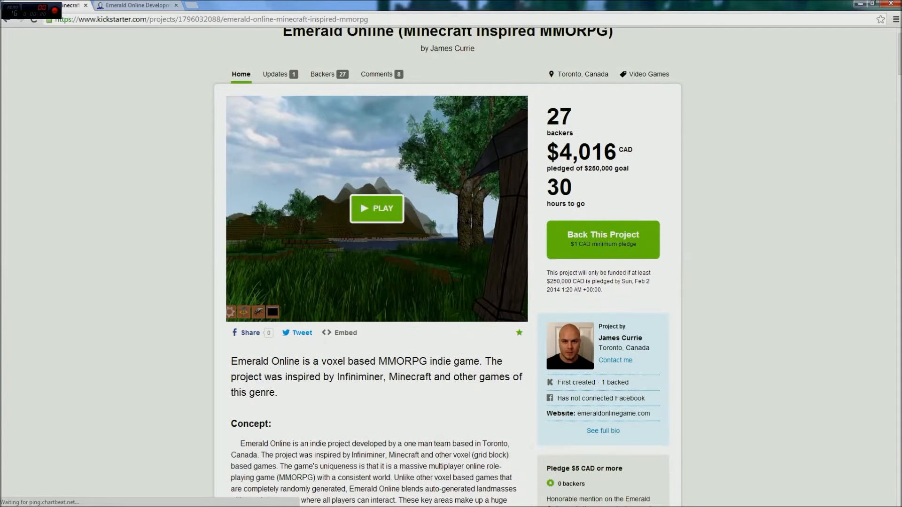
# - Play the Emerald Online campaign trailer video on the project page
pyautogui.click(377, 208)
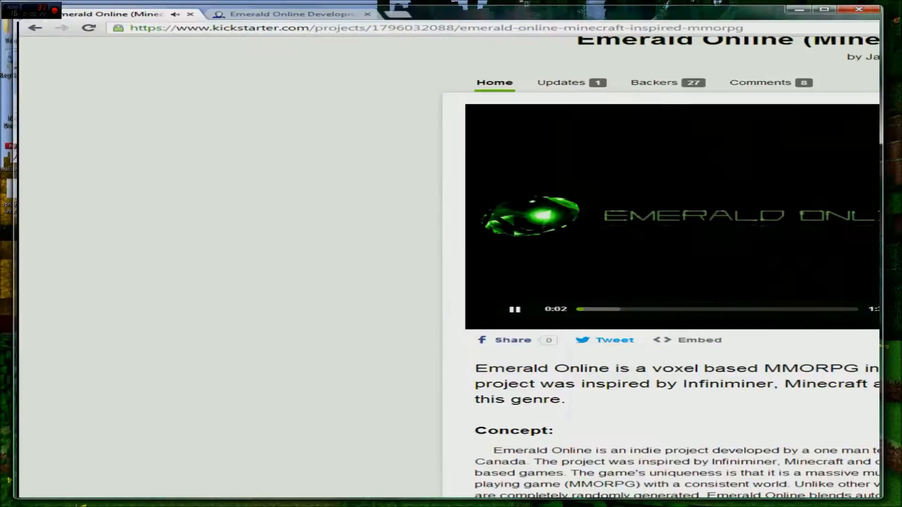
# - Watch the trailer full screen through to the $25 Closed Beta reward card, then exit full screen
pyautogui.click(873, 309)
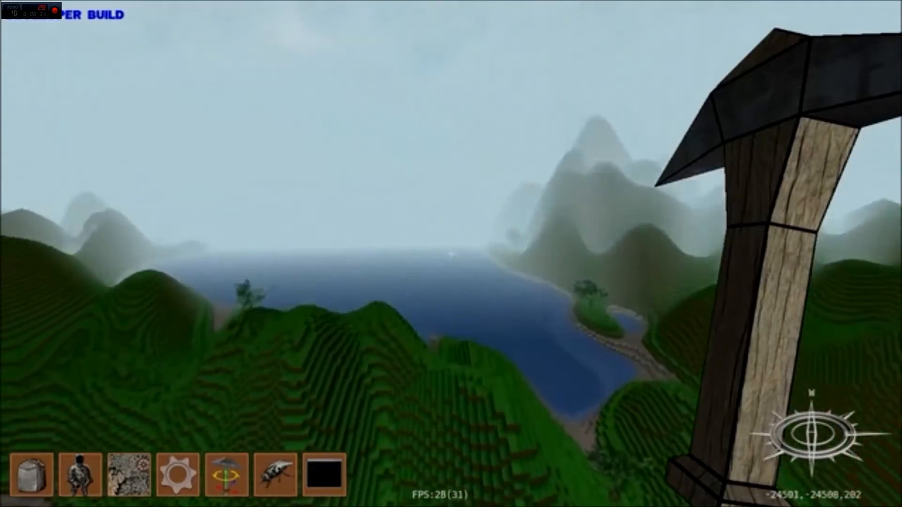
pyautogui.moveTo(451, 253)
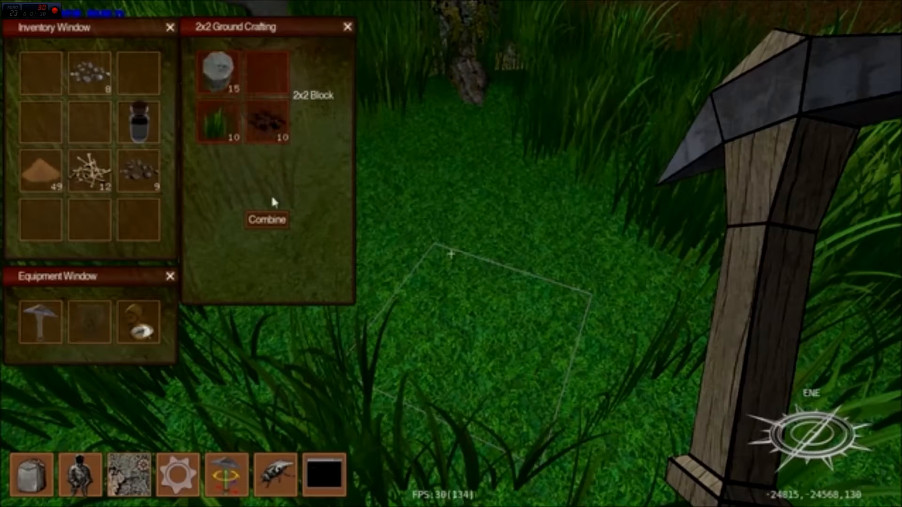
pyautogui.click(266, 219)
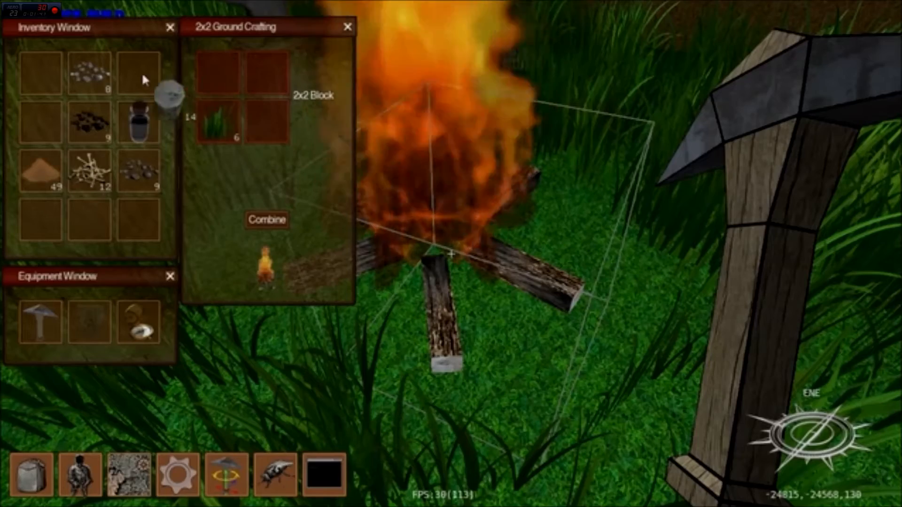
pyautogui.click(347, 27)
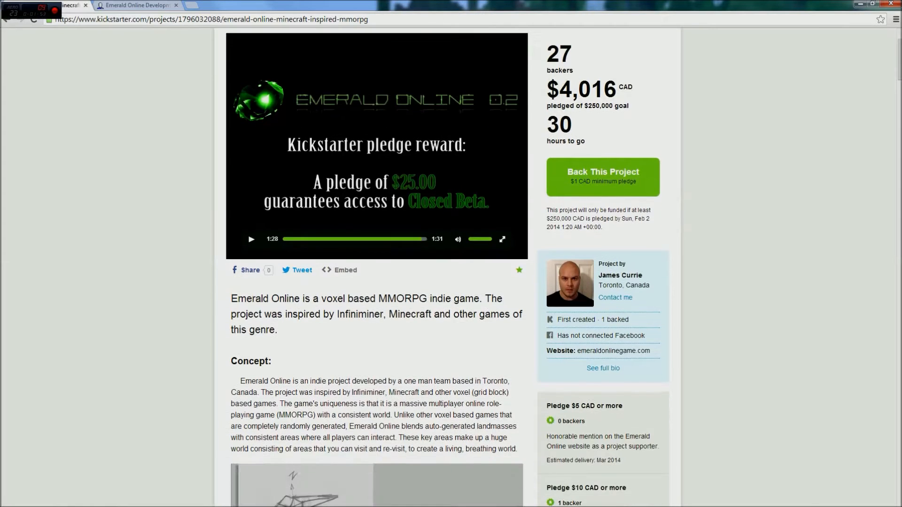
# - Scroll through the Emerald Online project summary, highlighting the word 'RPG'
pyautogui.scroll(-3)
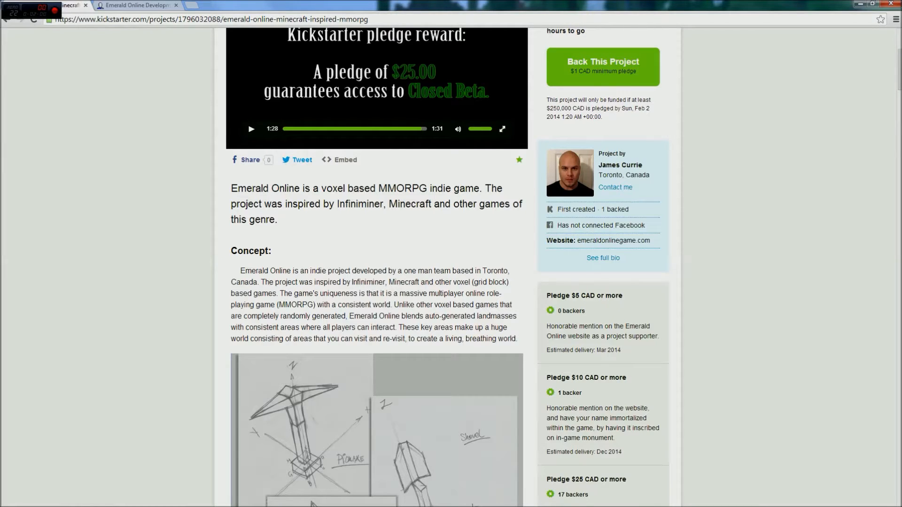
pyautogui.doubleClick(408, 187)
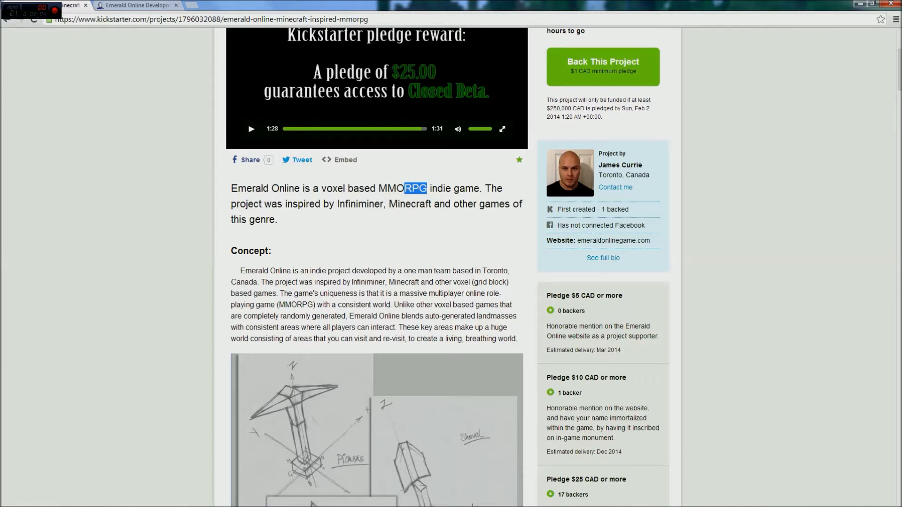
pyautogui.scroll(-3)
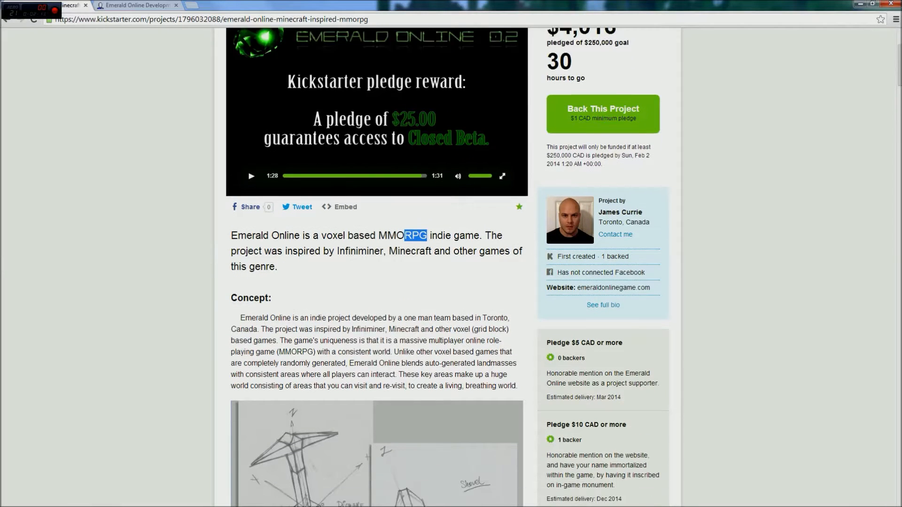
pyautogui.scroll(-3)
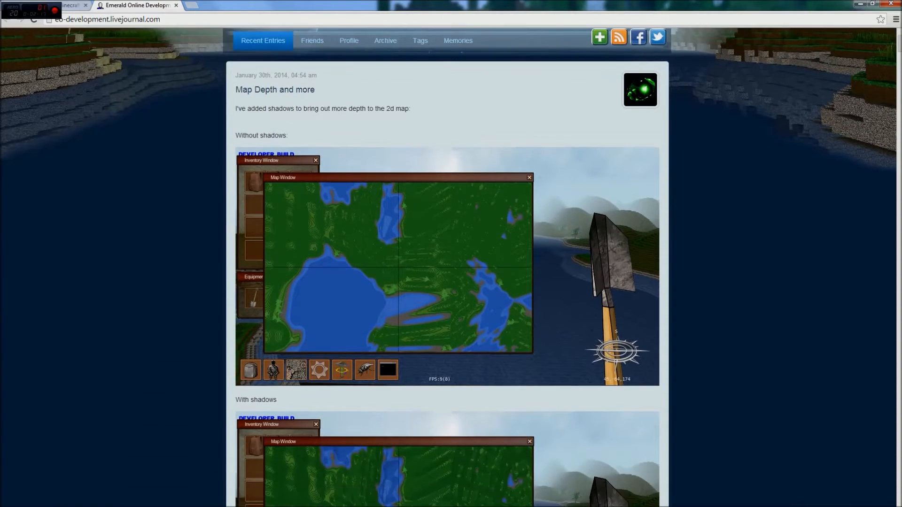
# - Scroll the developer blog down to the map window post and play its video
pyautogui.scroll(-3)
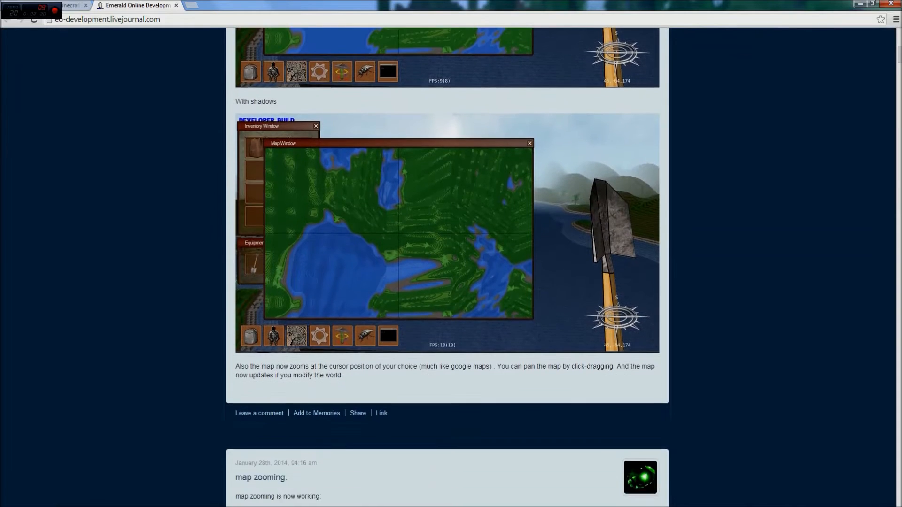
pyautogui.scroll(-3)
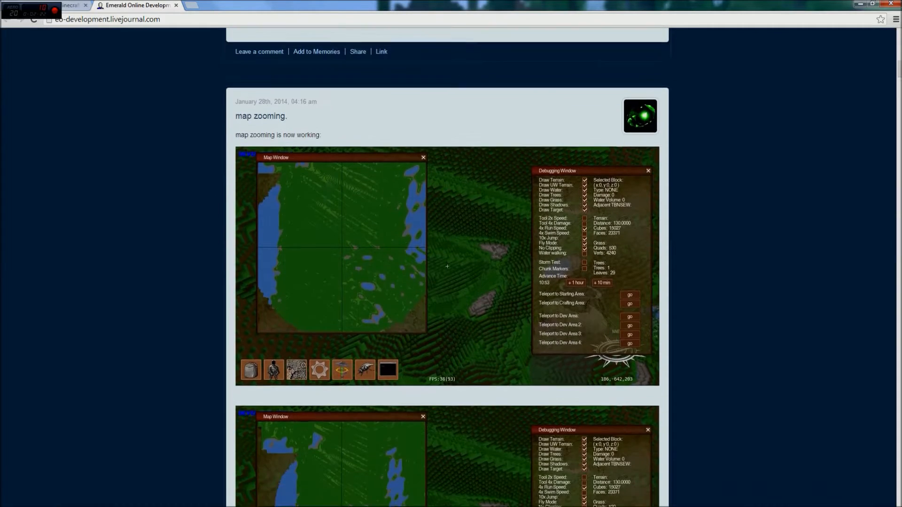
pyautogui.scroll(-3)
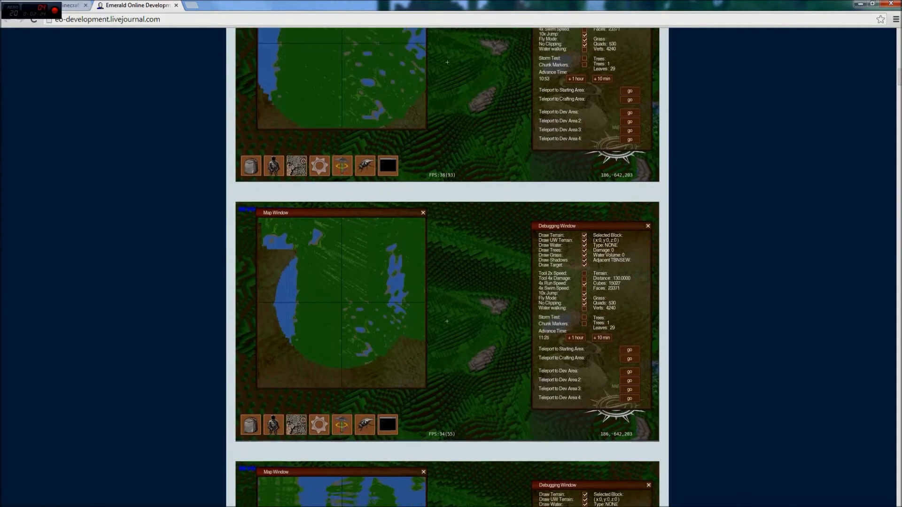
pyautogui.scroll(-3)
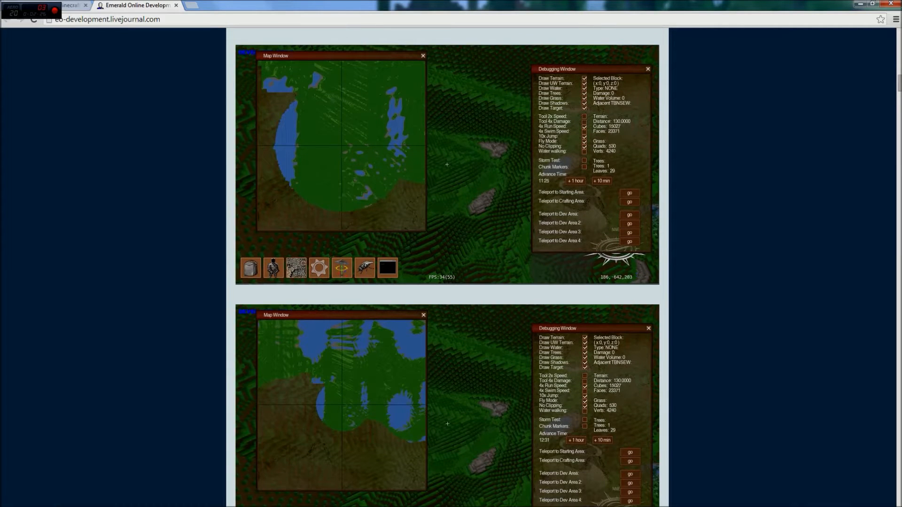
pyautogui.scroll(-3)
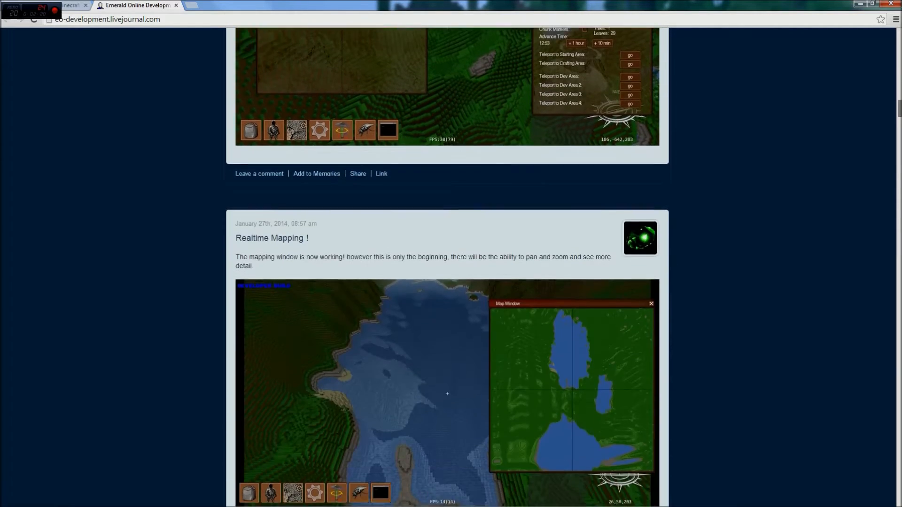
pyautogui.scroll(-3)
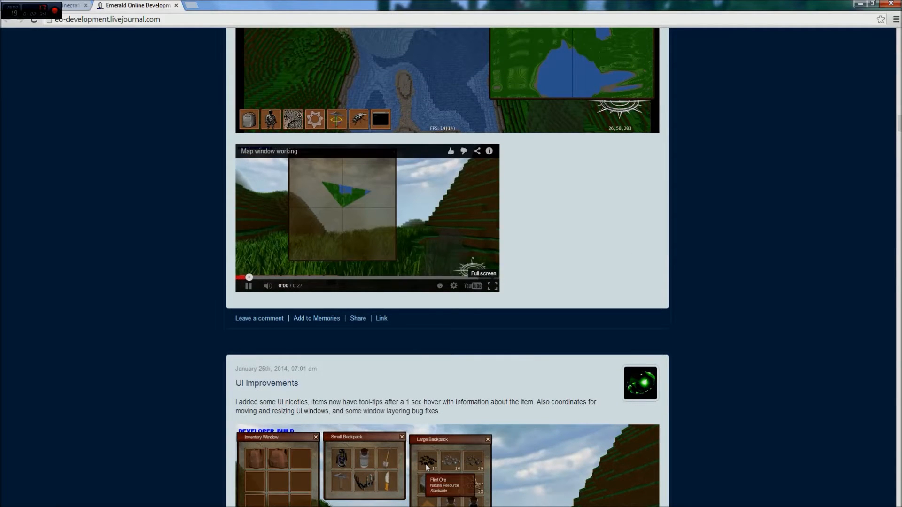
pyautogui.click(491, 286)
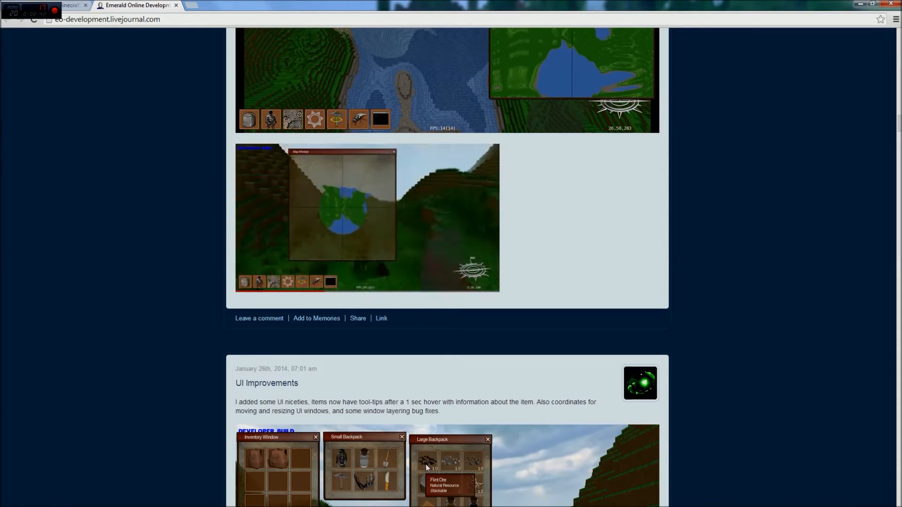
# - Continue to the 'New Item: Climbing Claws!' post and play its demonstration video
pyautogui.scroll(-3)
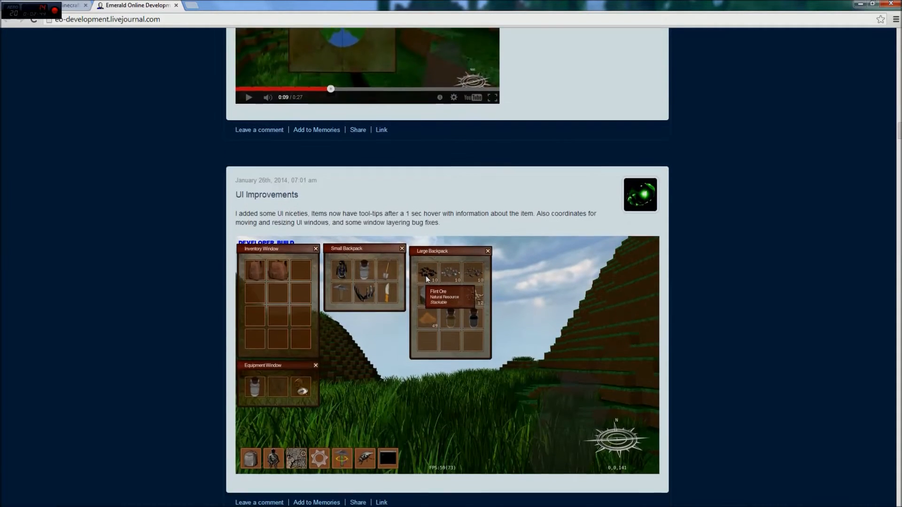
pyautogui.scroll(-3)
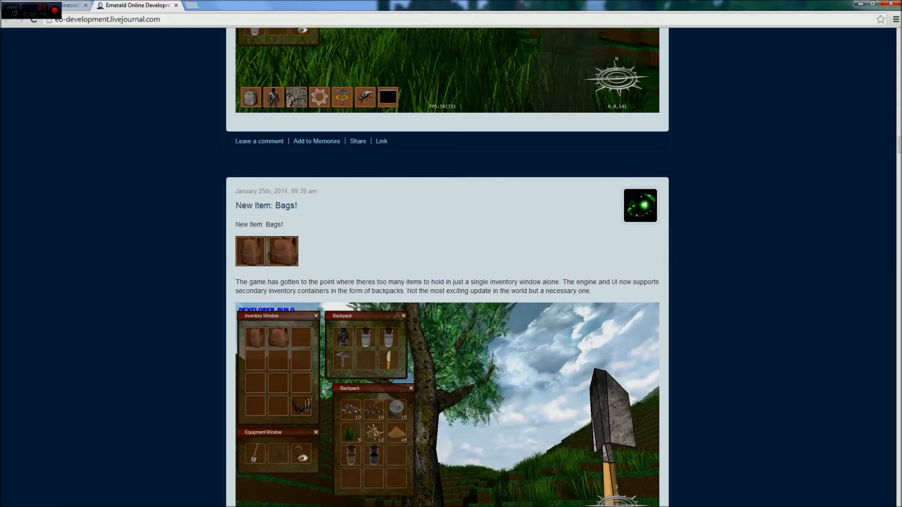
pyautogui.scroll(-3)
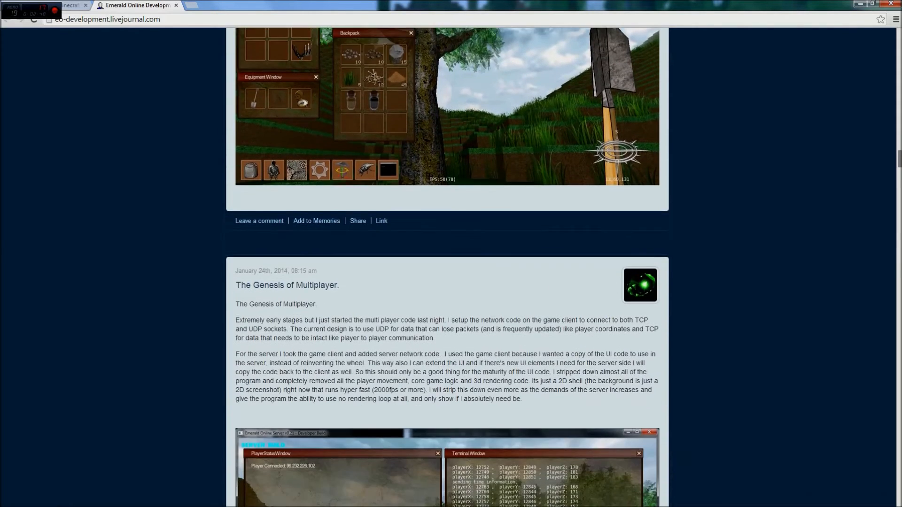
pyautogui.scroll(-3)
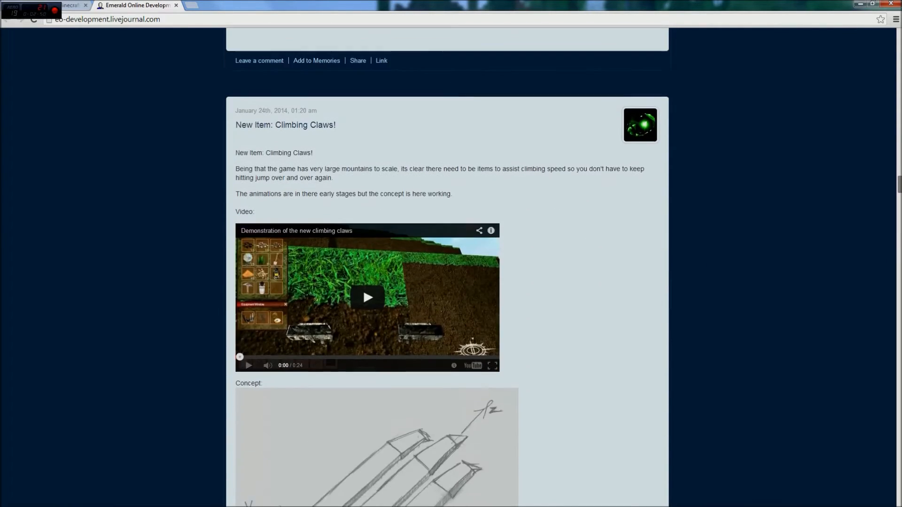
pyautogui.scroll(-3)
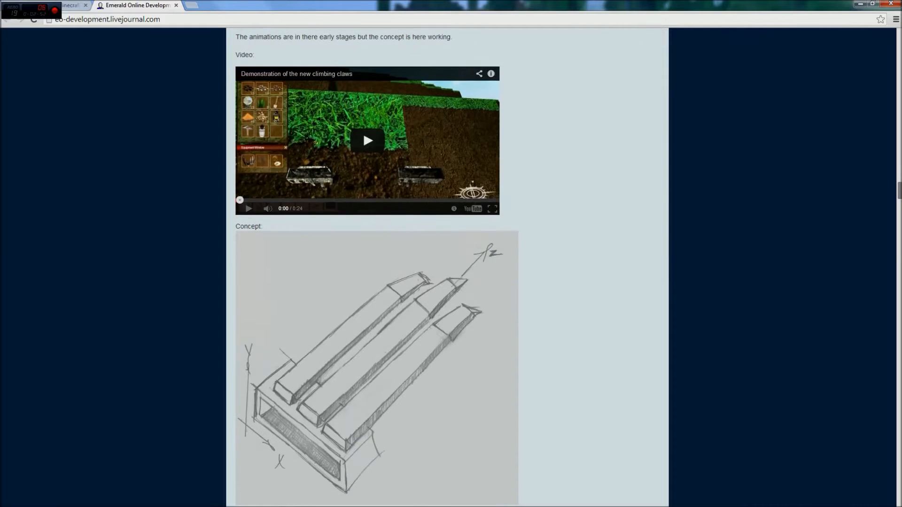
pyautogui.click(368, 141)
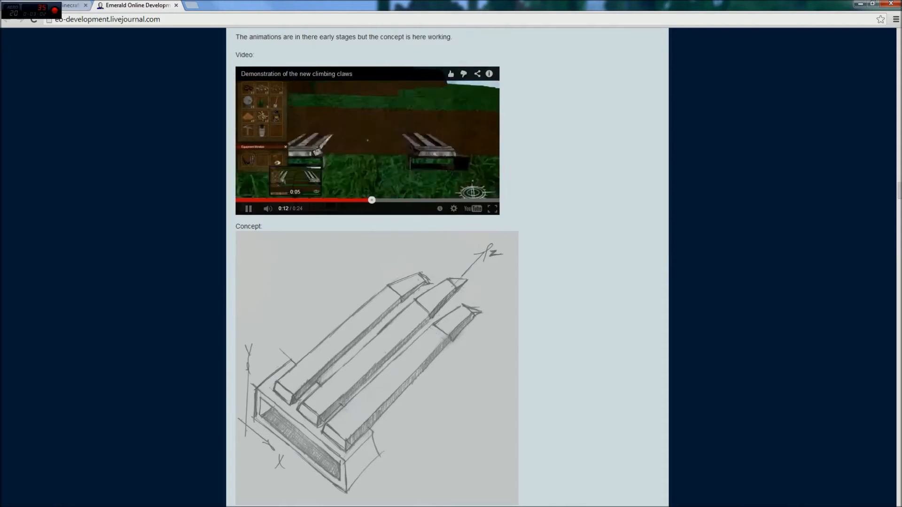
# - Scroll past the climbing claws and shovel modelling posts, then return to the Kickstarter page
pyautogui.scroll(-3)
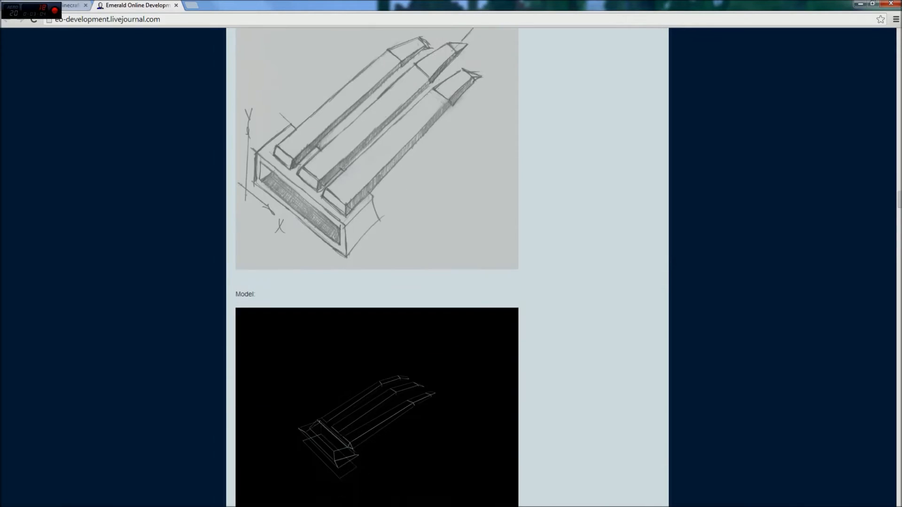
pyautogui.scroll(-3)
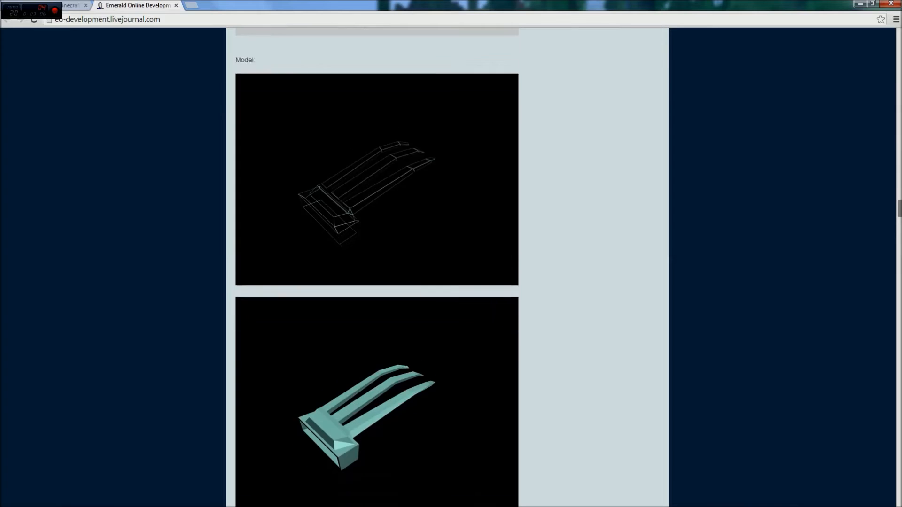
pyautogui.scroll(-3)
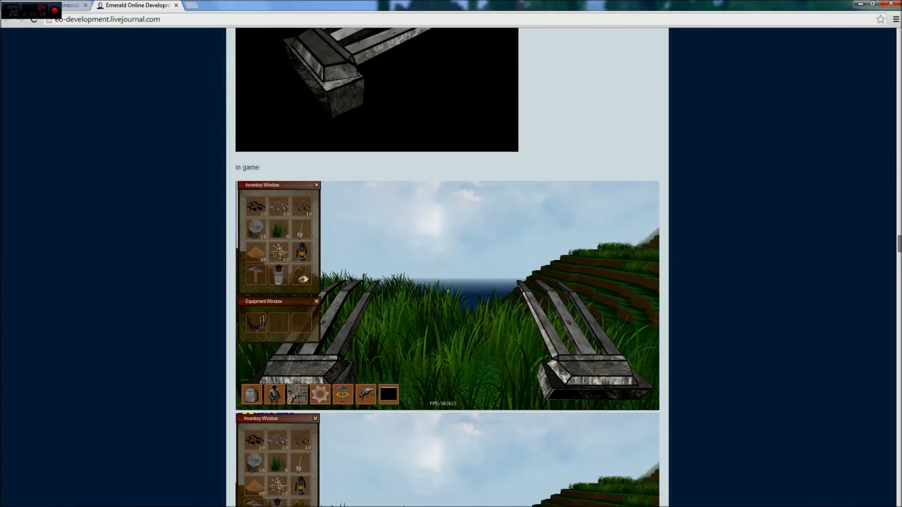
pyautogui.scroll(-3)
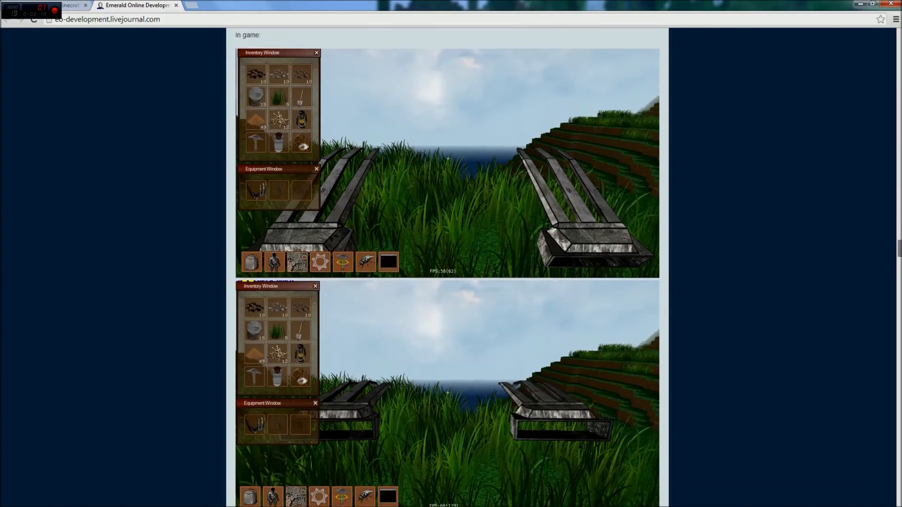
pyautogui.scroll(-3)
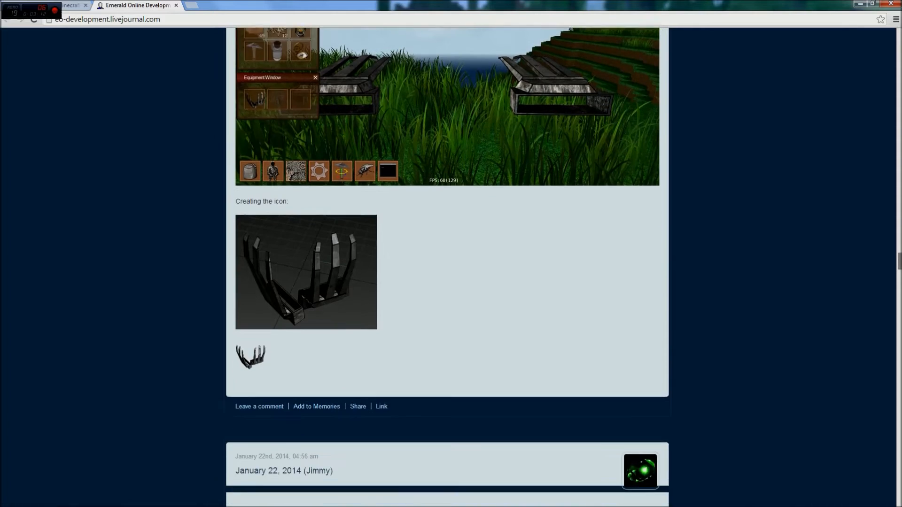
pyautogui.scroll(-3)
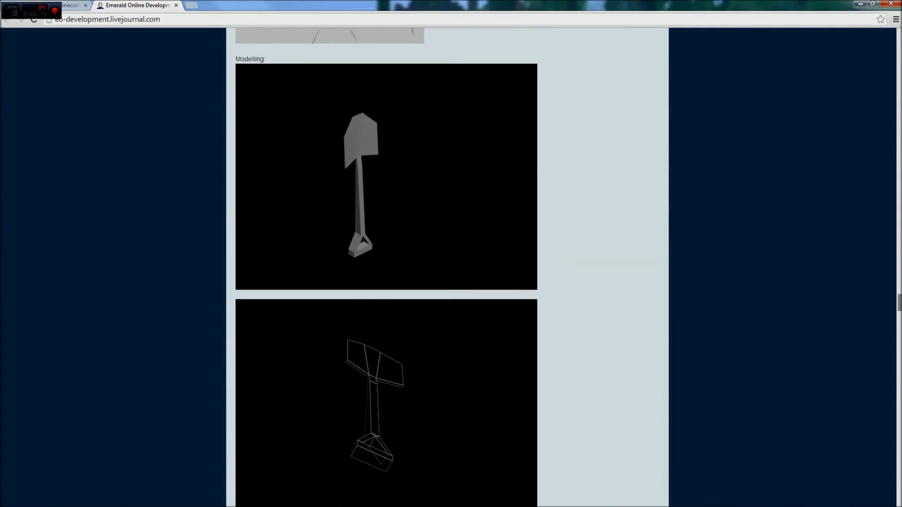
pyautogui.scroll(-3)
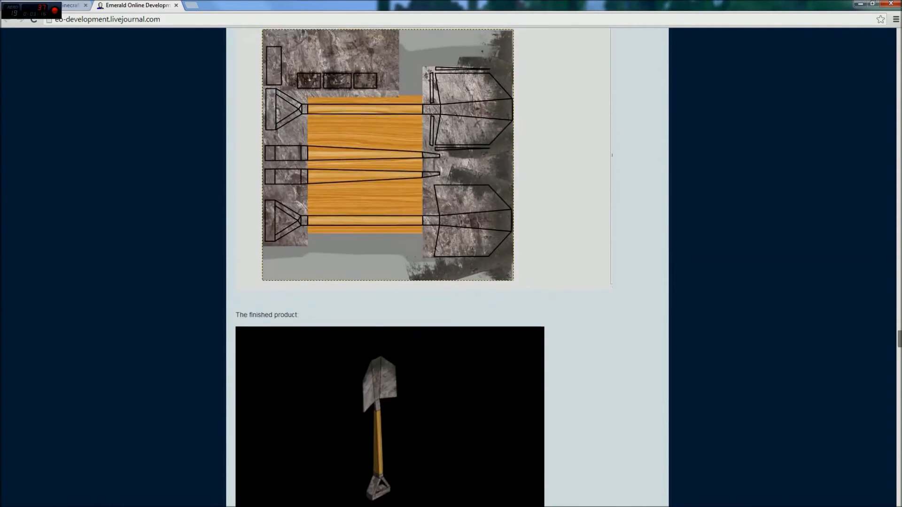
pyautogui.scroll(-3)
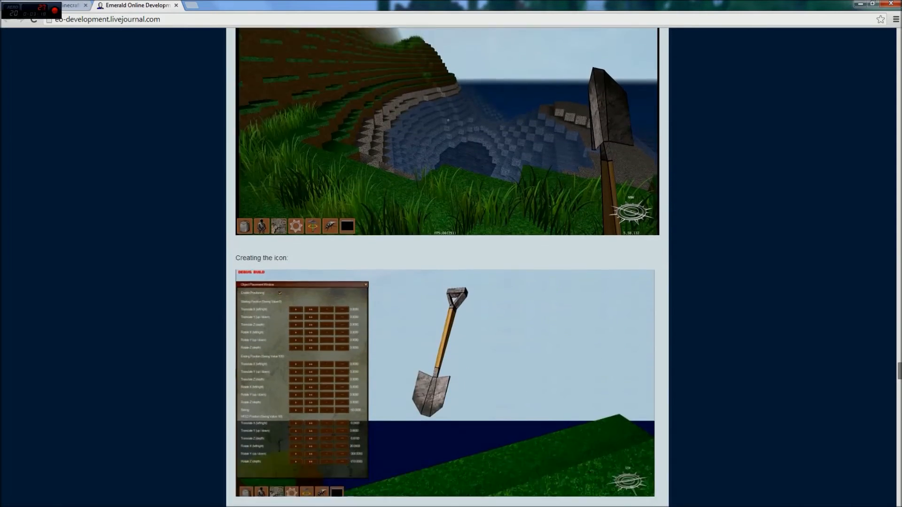
pyautogui.scroll(-3)
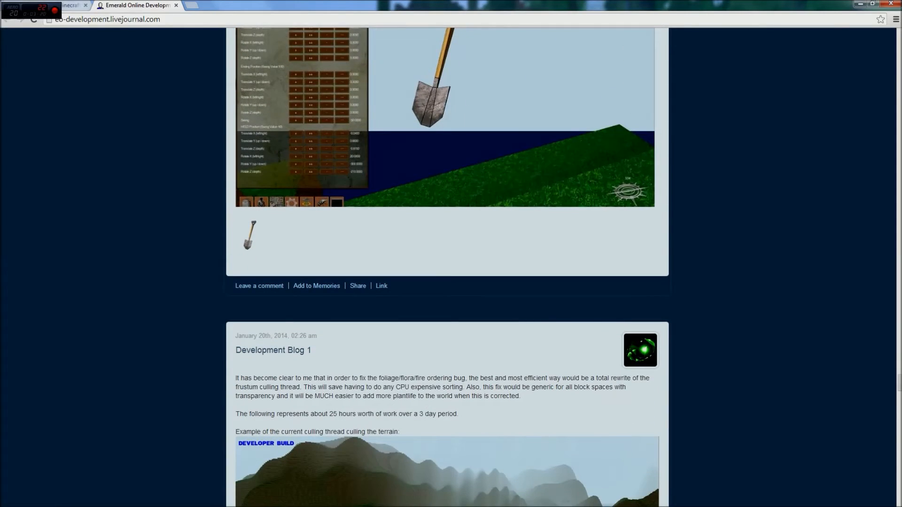
pyautogui.click(64, 5)
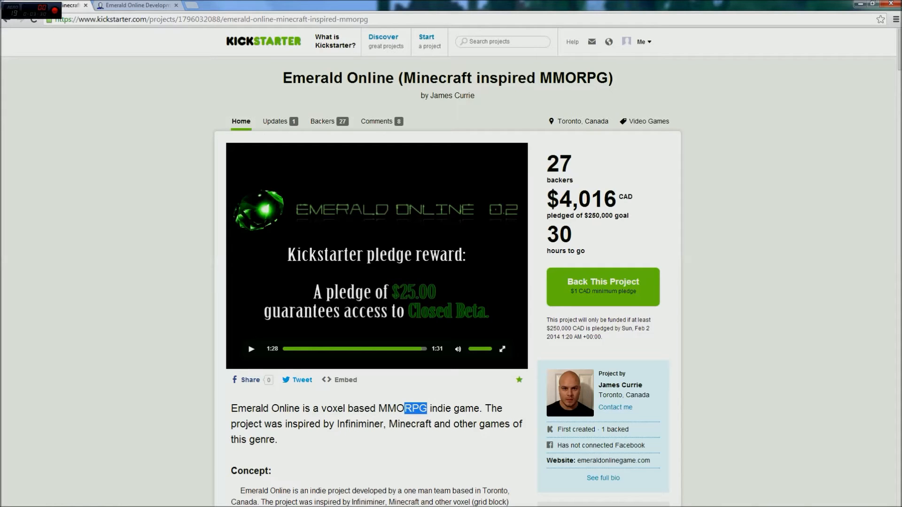
pyautogui.click(414, 408)
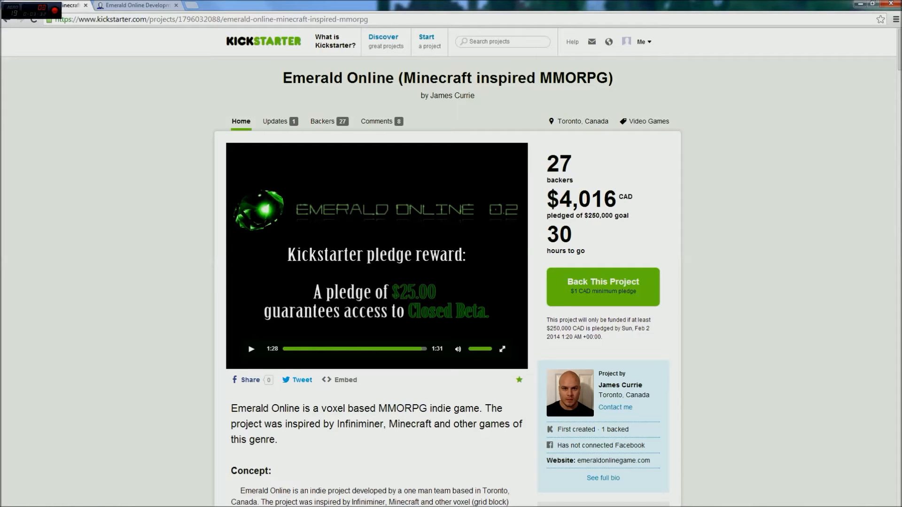
pyautogui.doubleClick(582, 199)
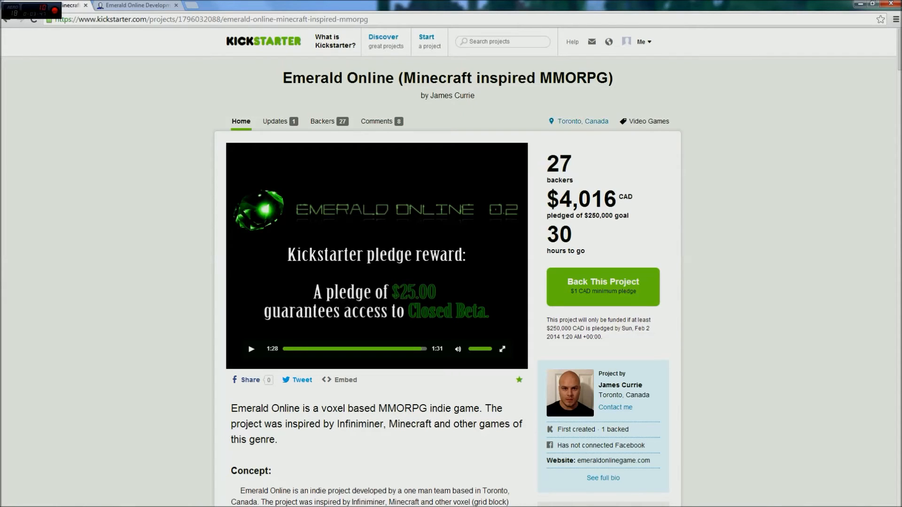
pyautogui.scroll(-3)
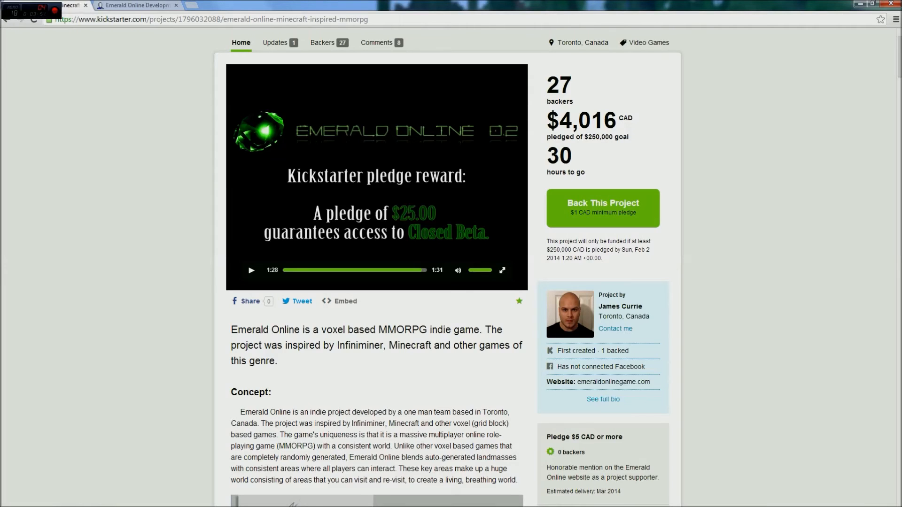
pyautogui.scroll(-3)
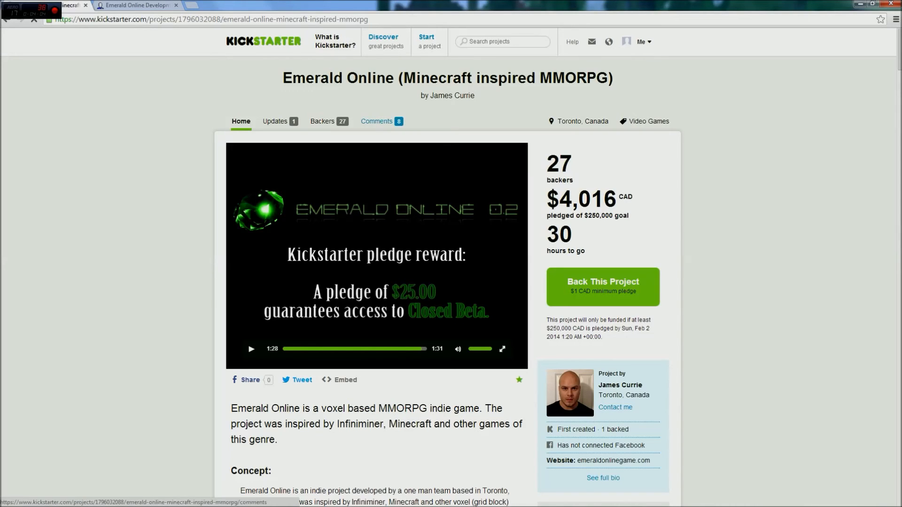
# - Open the campaign's Comments tab and read through the backer comments
pyautogui.click(377, 122)
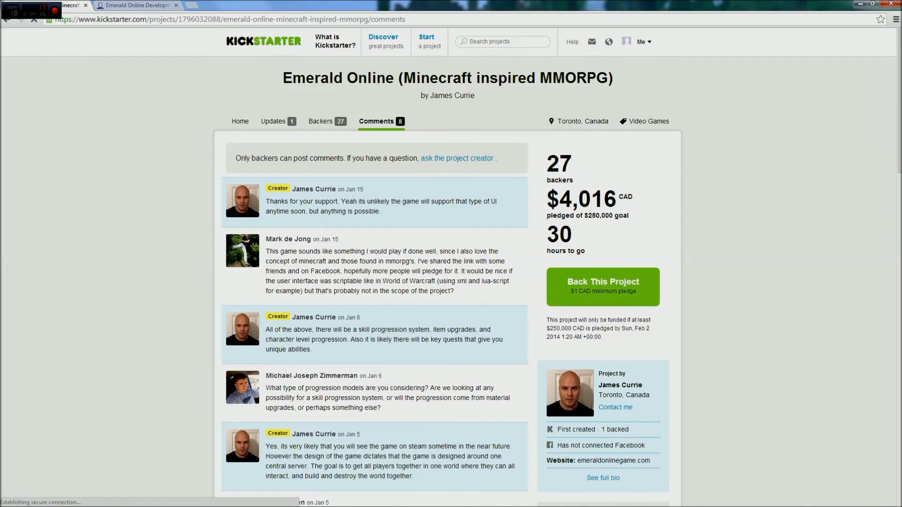
pyautogui.scroll(-3)
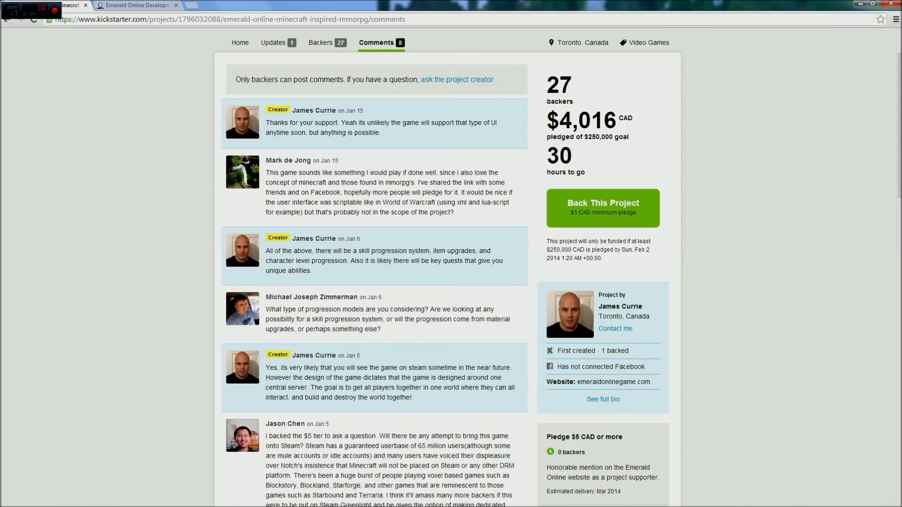
pyautogui.scroll(-3)
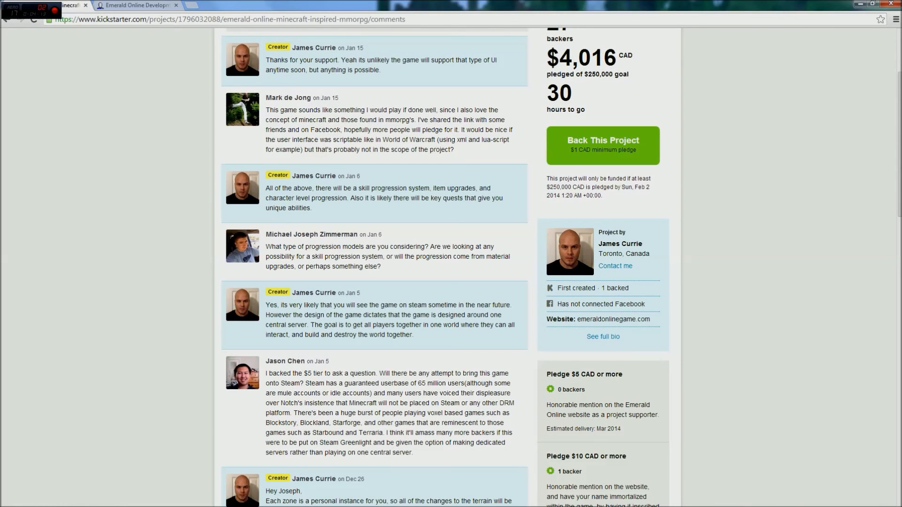
pyautogui.scroll(-3)
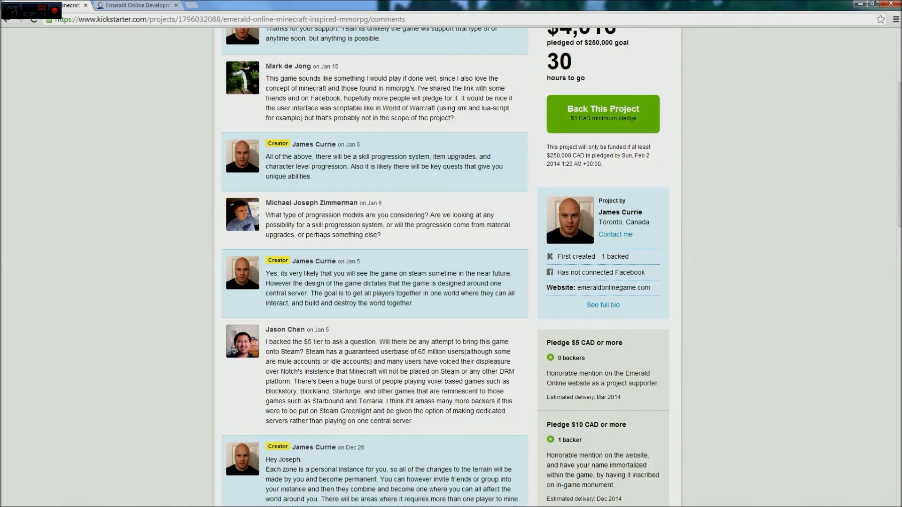
# - Switch back to the LiveJournal blog and scroll to the shovel modelling images
pyautogui.click(138, 5)
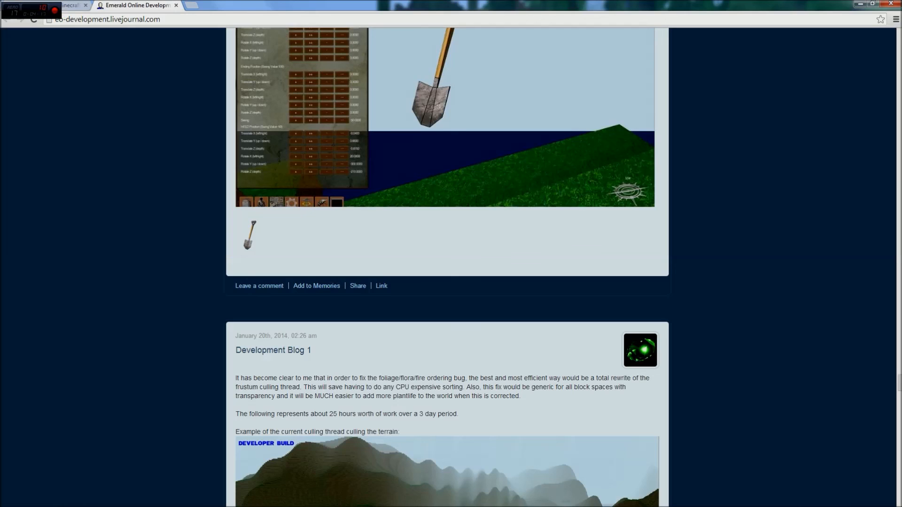
pyautogui.scroll(-3)
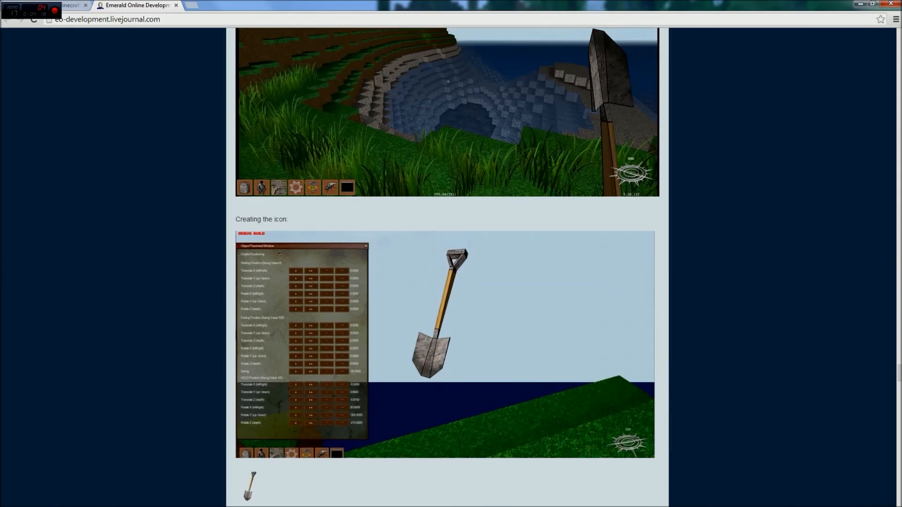
pyautogui.scroll(-3)
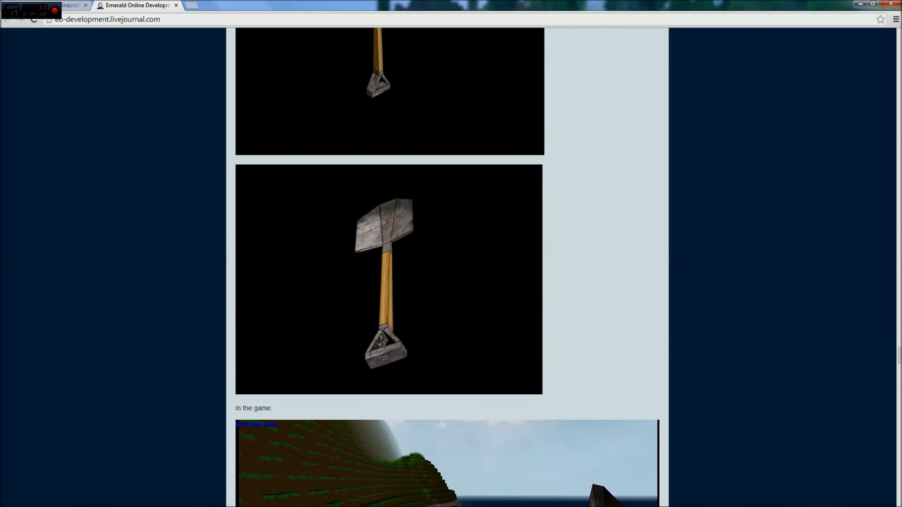
pyautogui.scroll(-3)
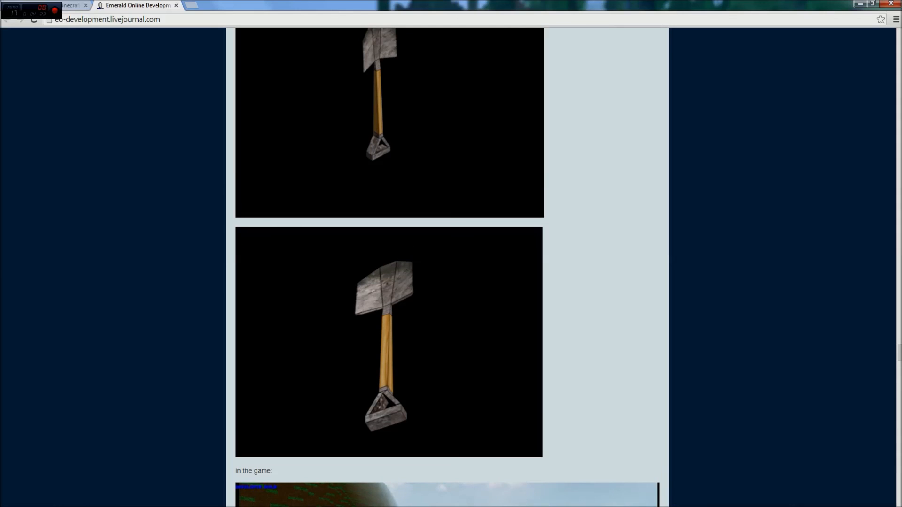